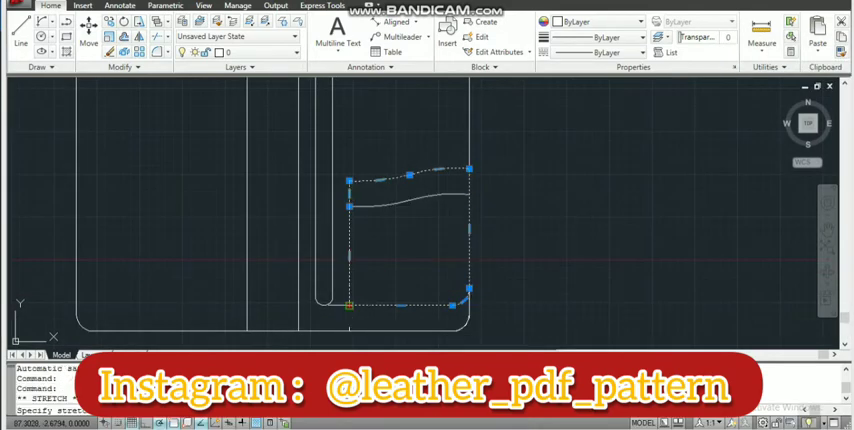
Draw the card-slot pocket outline with a curved top edge and rounded bottom corners
left_click_drag(348, 304, 454, 304)
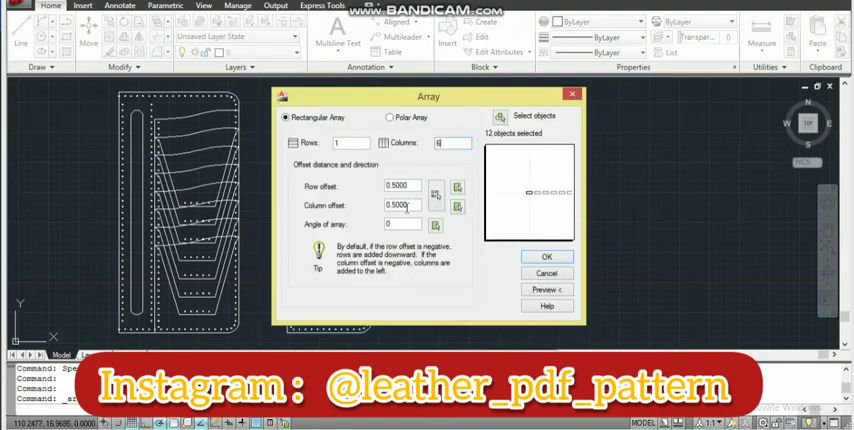
Confirm the rectangular Array to create a horizontal row of identical pocket copies
left_click(546, 256)
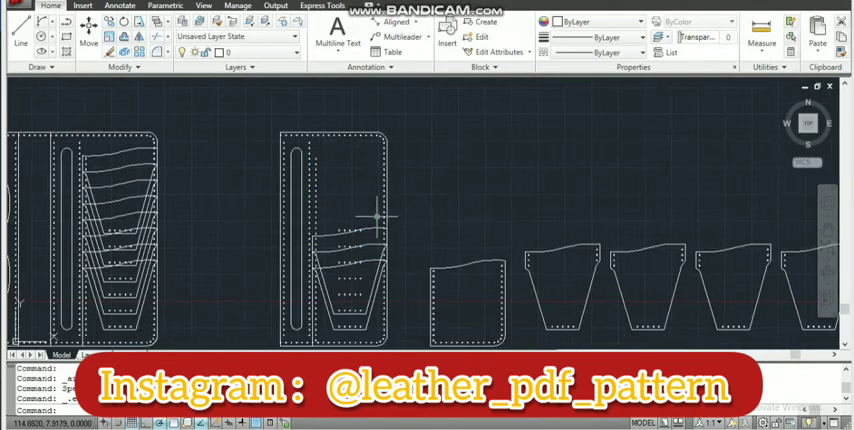